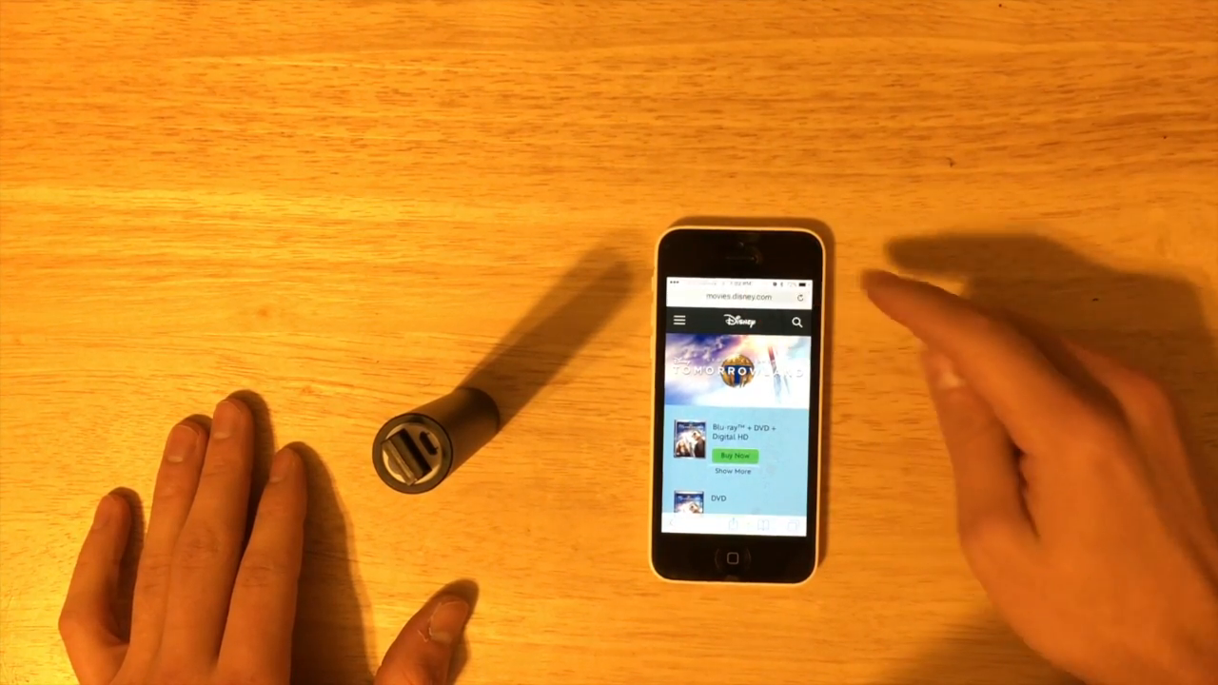
Open the beacon's 'Tomorrowland | Disney Movies' entry to load the Disney Tomorrowland page.
click(742, 296)
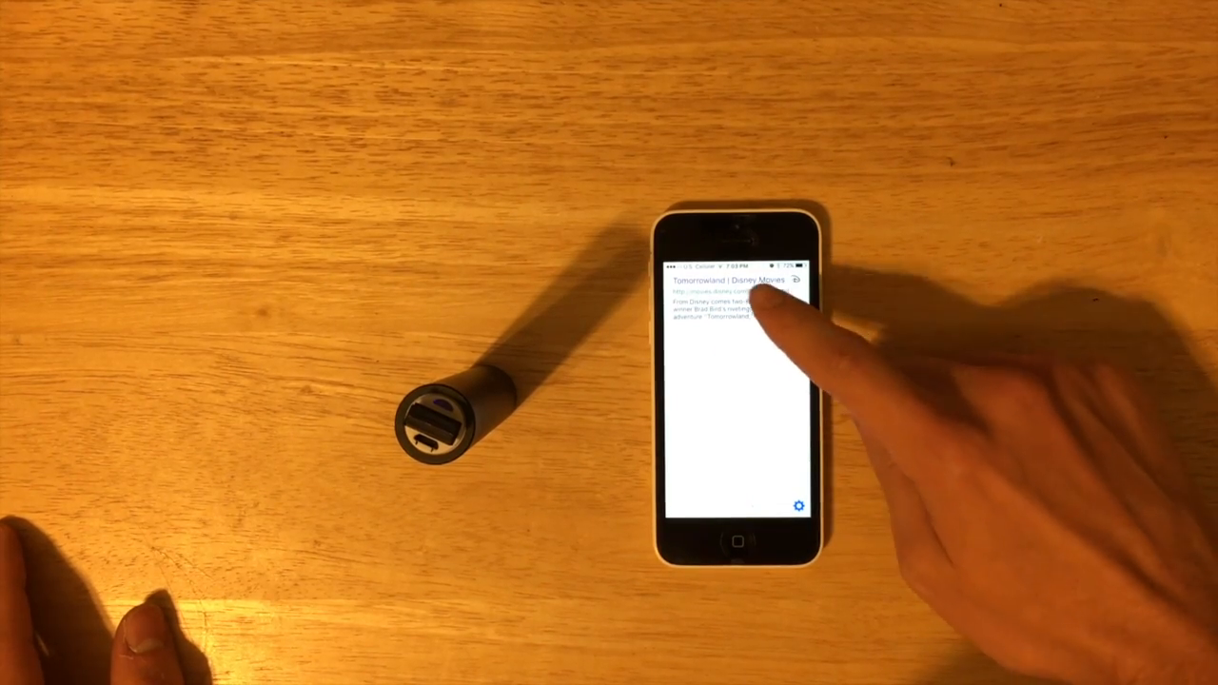
click(728, 295)
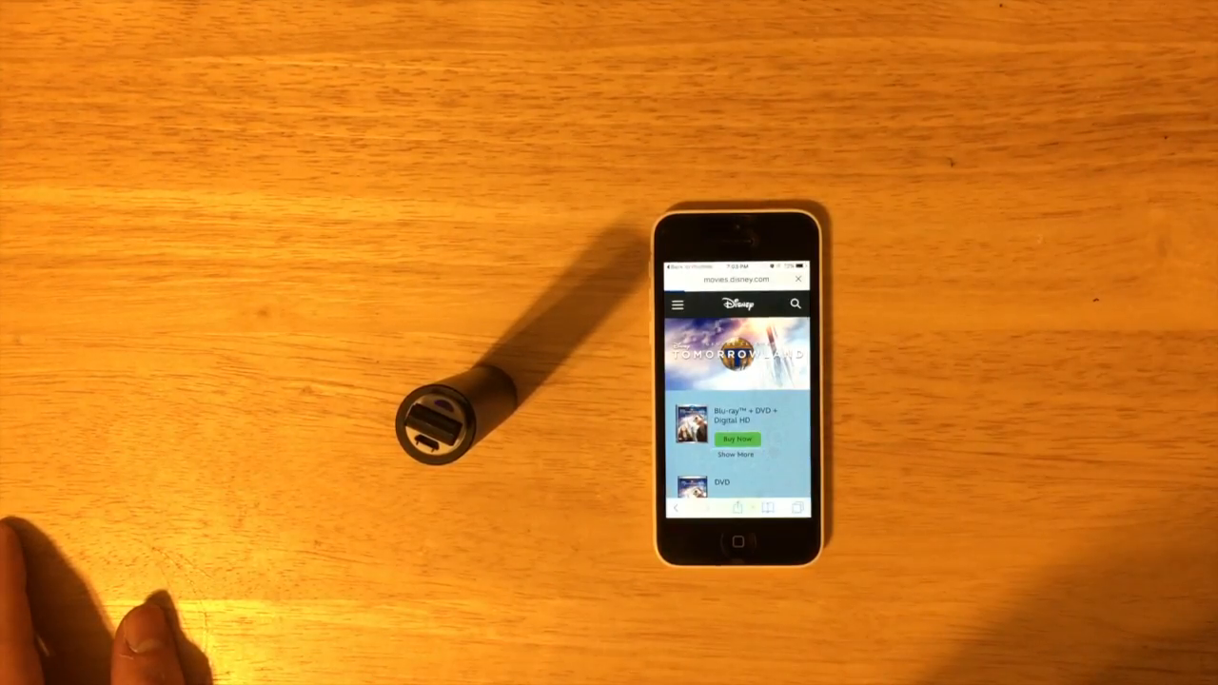